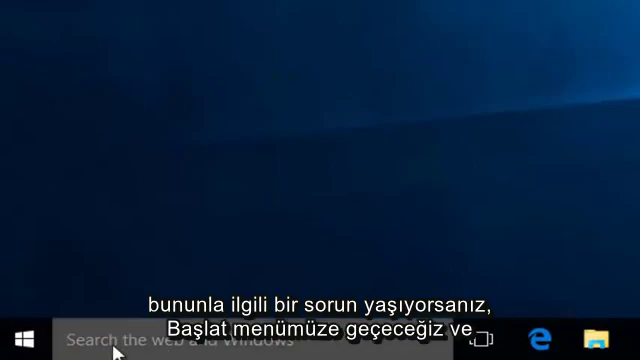
- Search 're' from Start, launch regedit, and approve its User Account Control prompt
{"action": "type", "text": "re"}
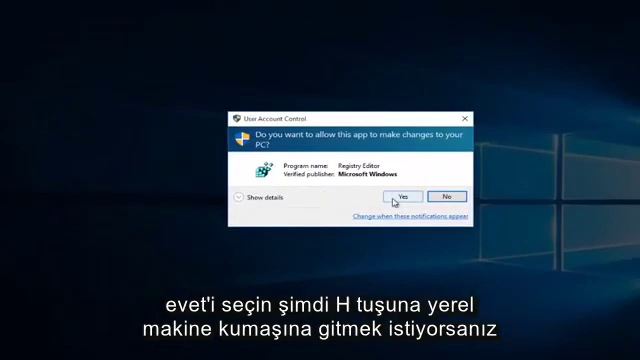
{"action": "left_click", "coordinate": [406, 196]}
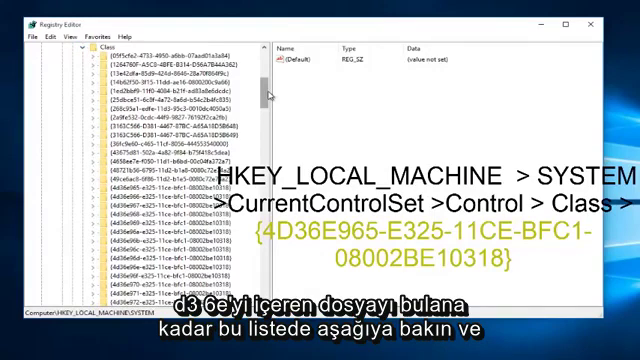
{"action": "mouse_move", "coordinate": [271, 92]}
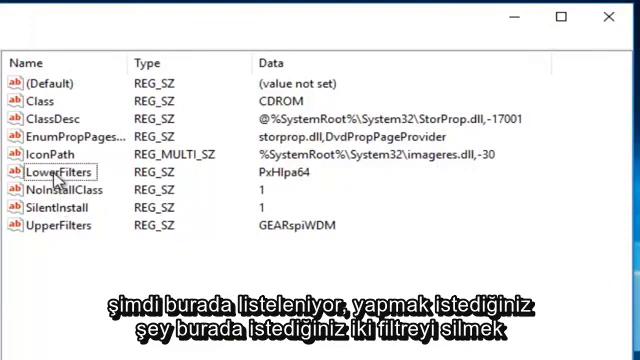
{"action": "left_click", "coordinate": [57, 224]}
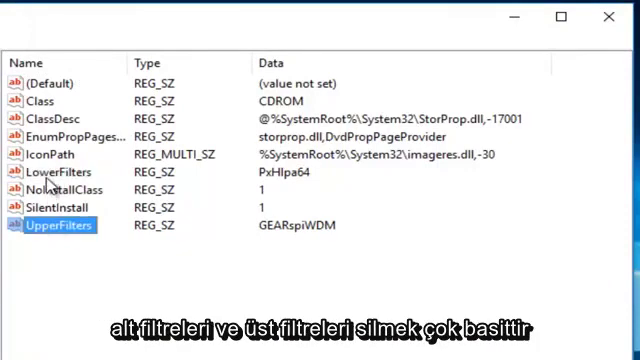
{"action": "right_click", "coordinate": [50, 171]}
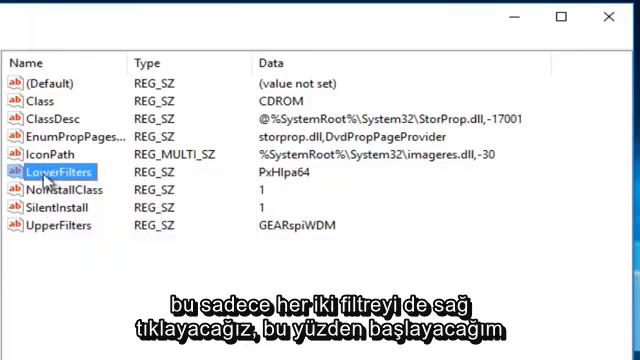
- Delete the LowerFilters and UpperFilters values from the CD/DVD class key, then close Registry Editor
{"action": "right_click", "coordinate": [70, 171]}
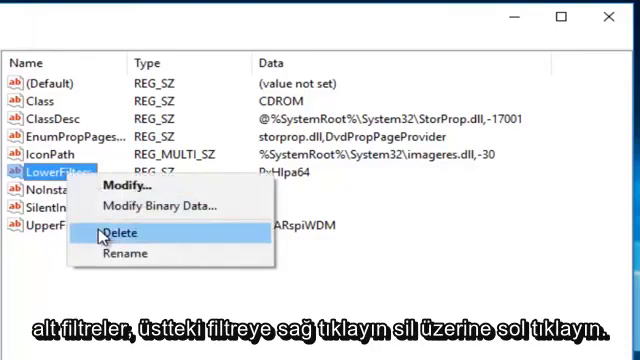
{"action": "left_click", "coordinate": [114, 232]}
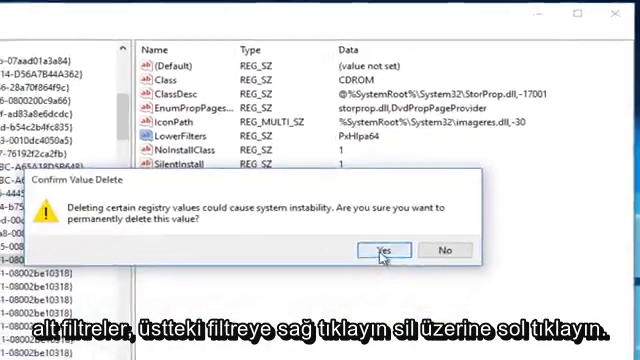
{"action": "left_click", "coordinate": [384, 249]}
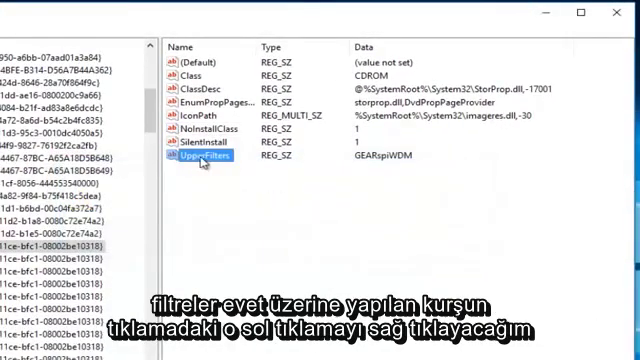
{"action": "right_click", "coordinate": [210, 167]}
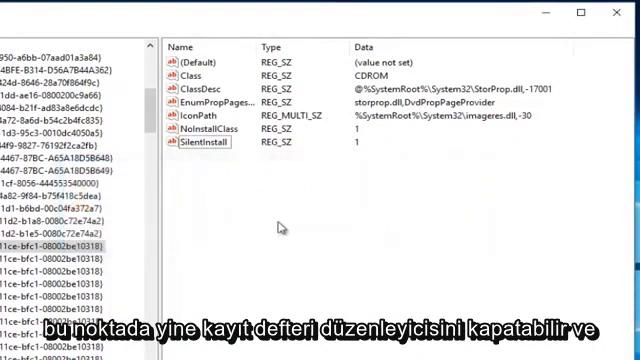
{"action": "left_click", "coordinate": [609, 15]}
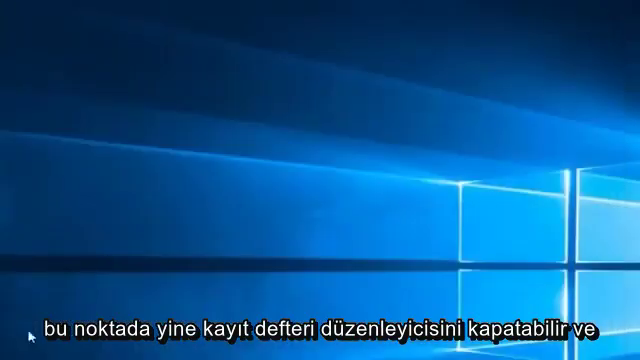